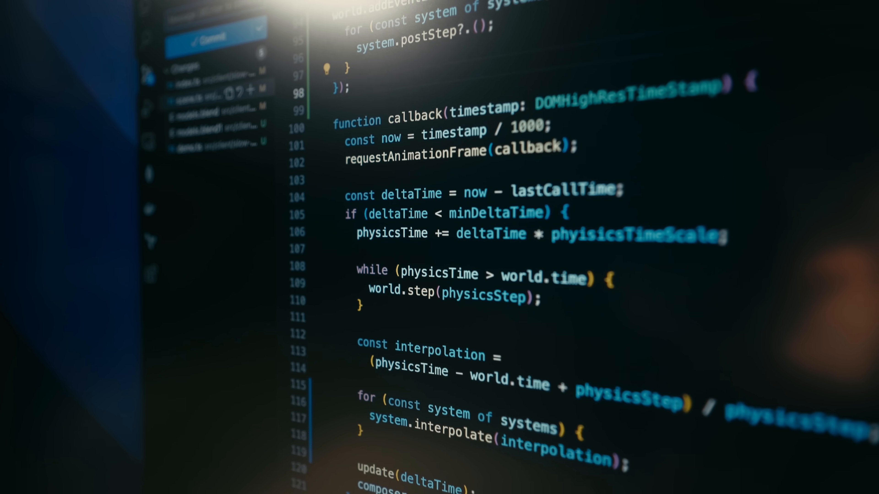
pyautogui.scroll(-3)
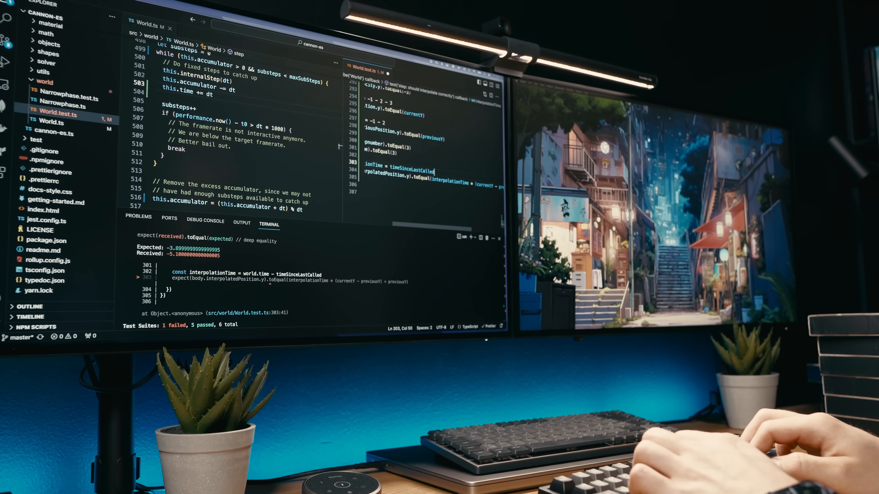
pyautogui.write('w')
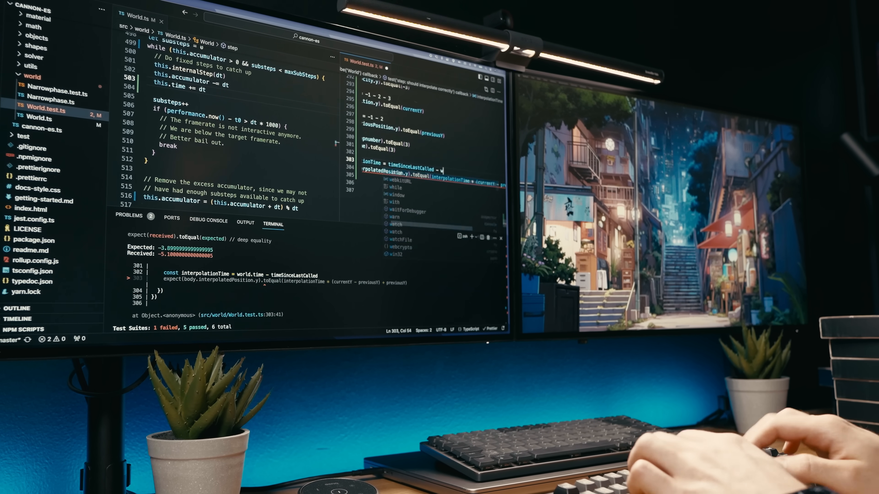
pyautogui.write('world.tim')
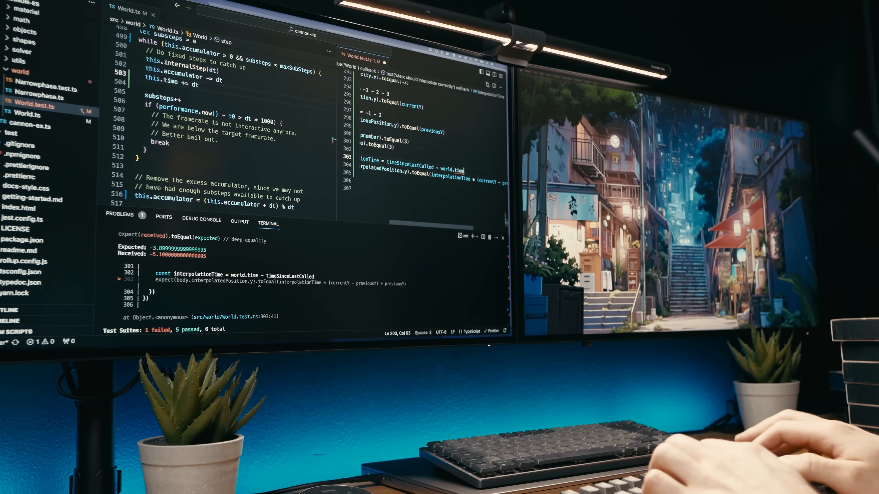